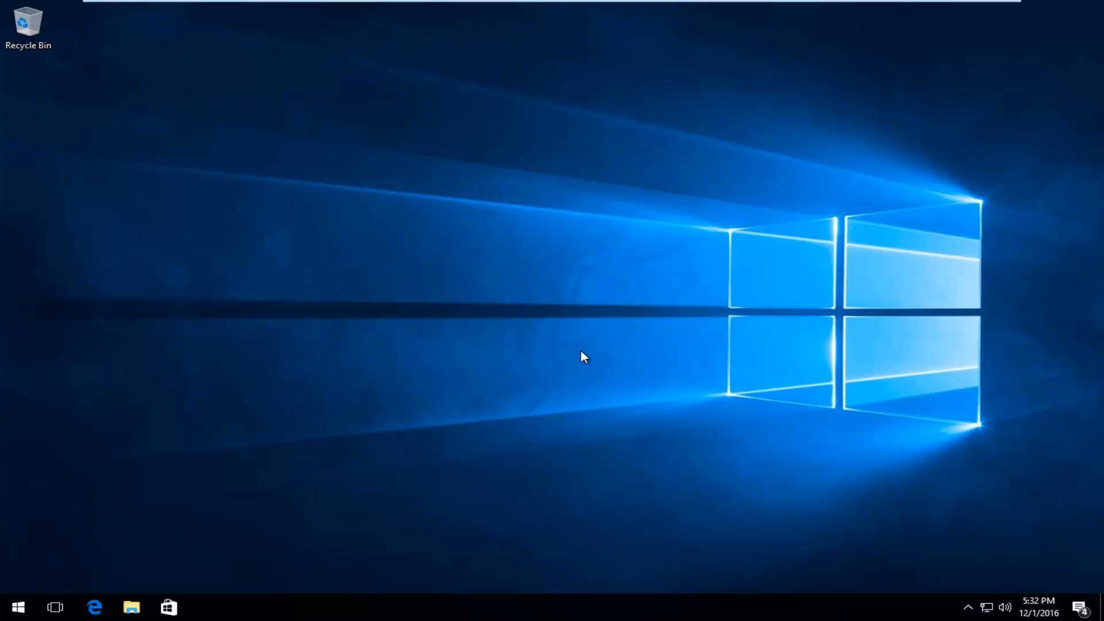
mouse_move(41, 583)
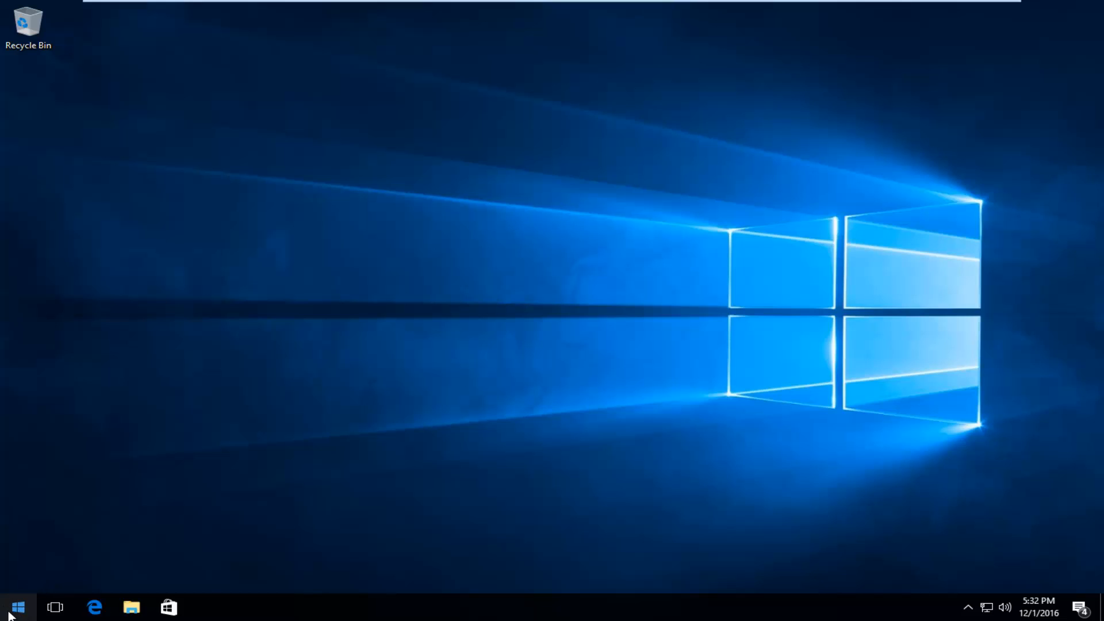
Launch Command Prompt (Admin) from the Start button menu and approve the UAC prompt.
right_click(17, 606)
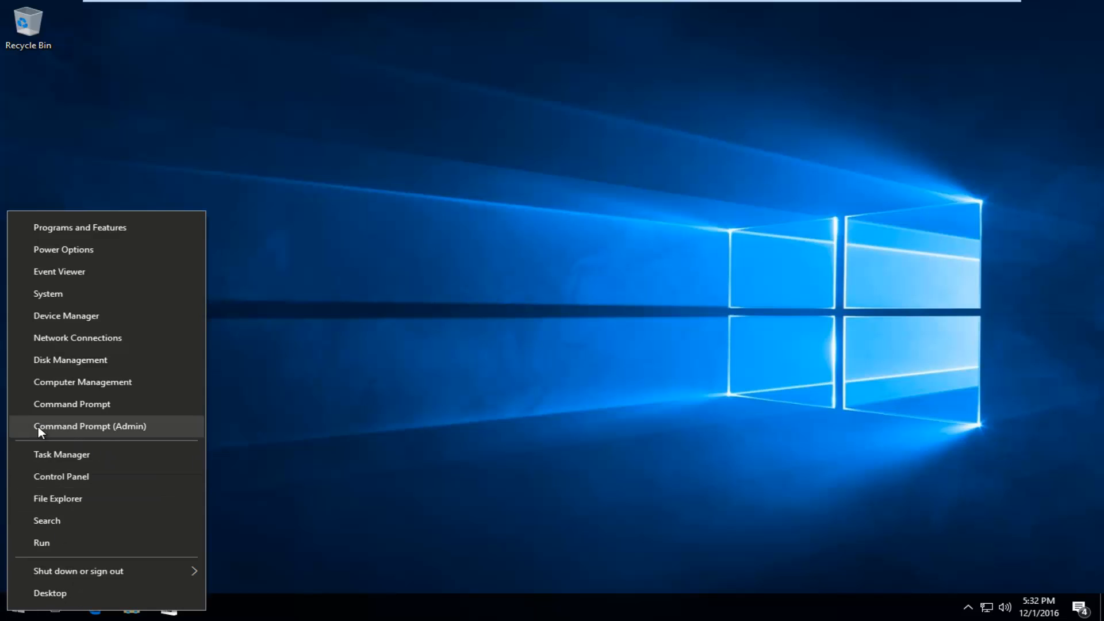
mouse_move(113, 431)
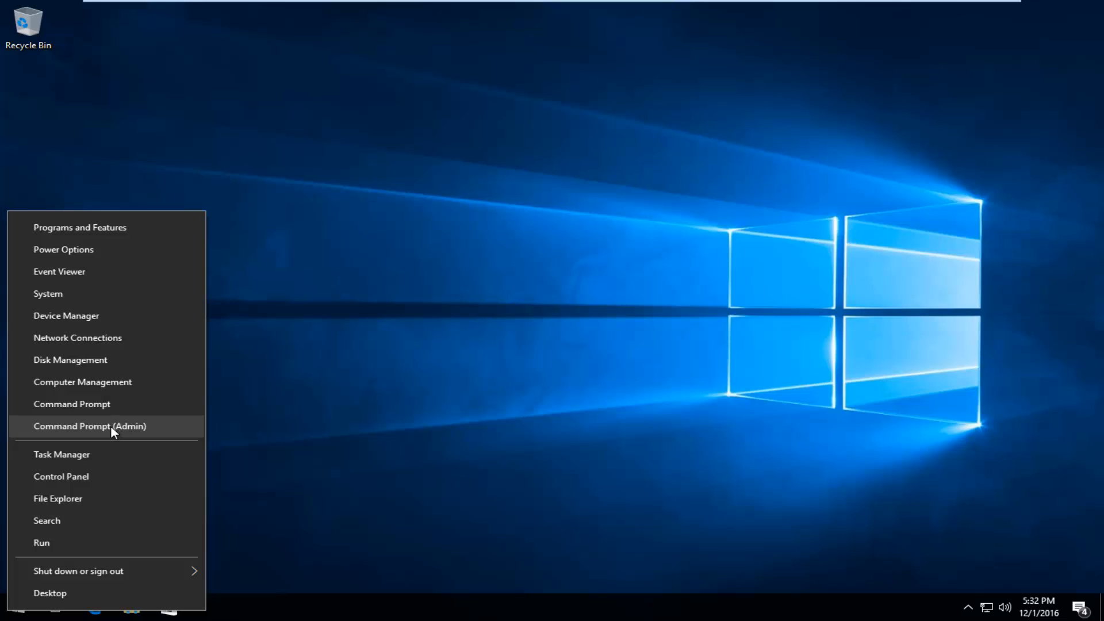
click(90, 426)
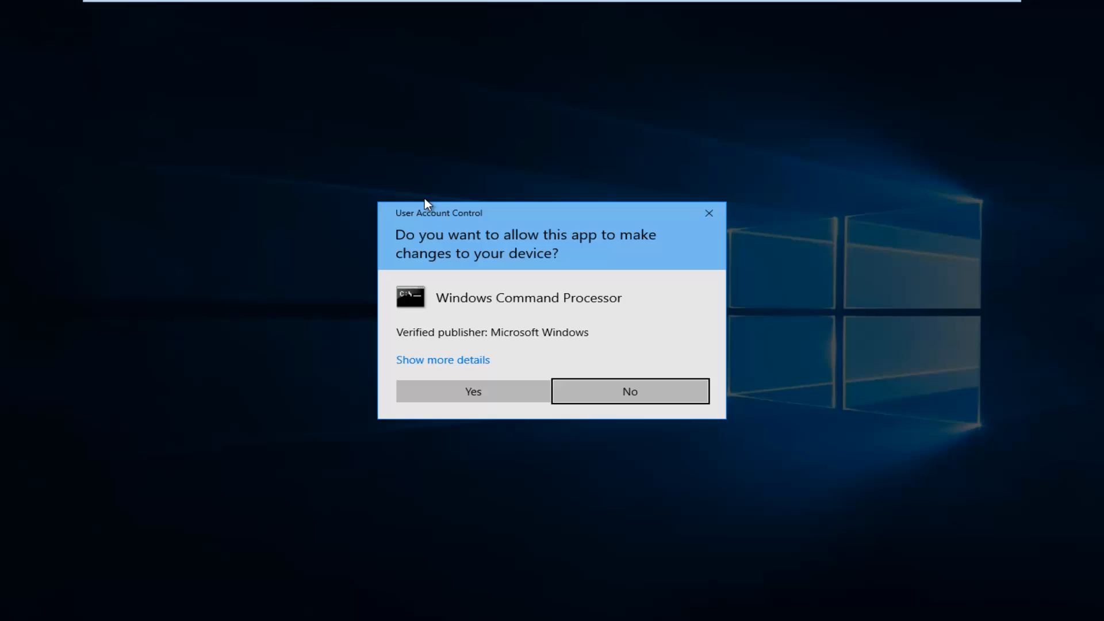
mouse_move(473, 391)
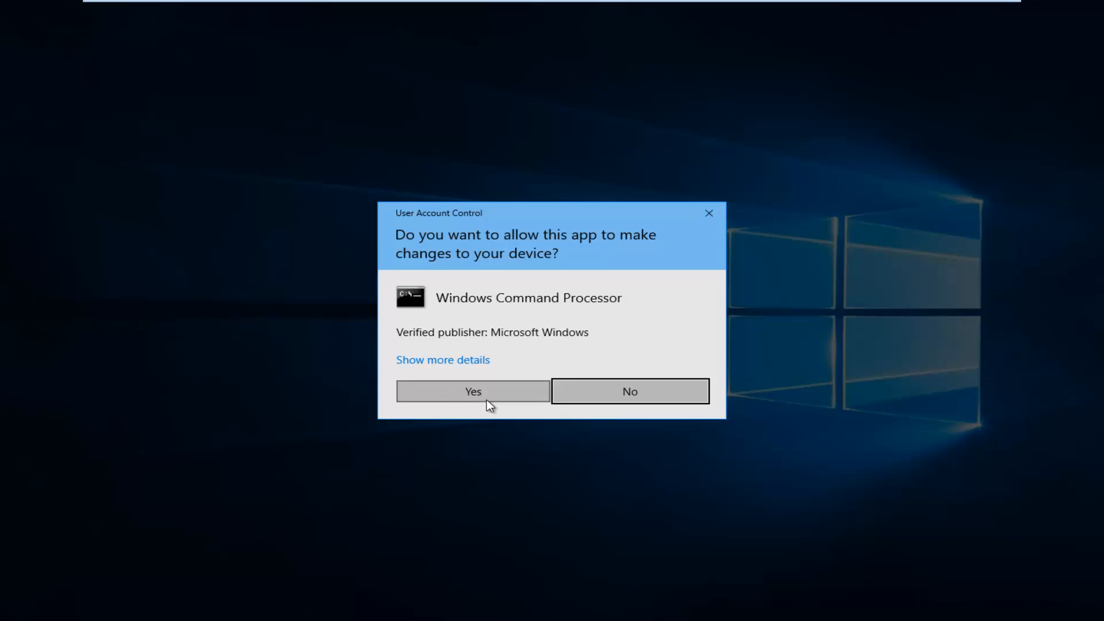
click(472, 390)
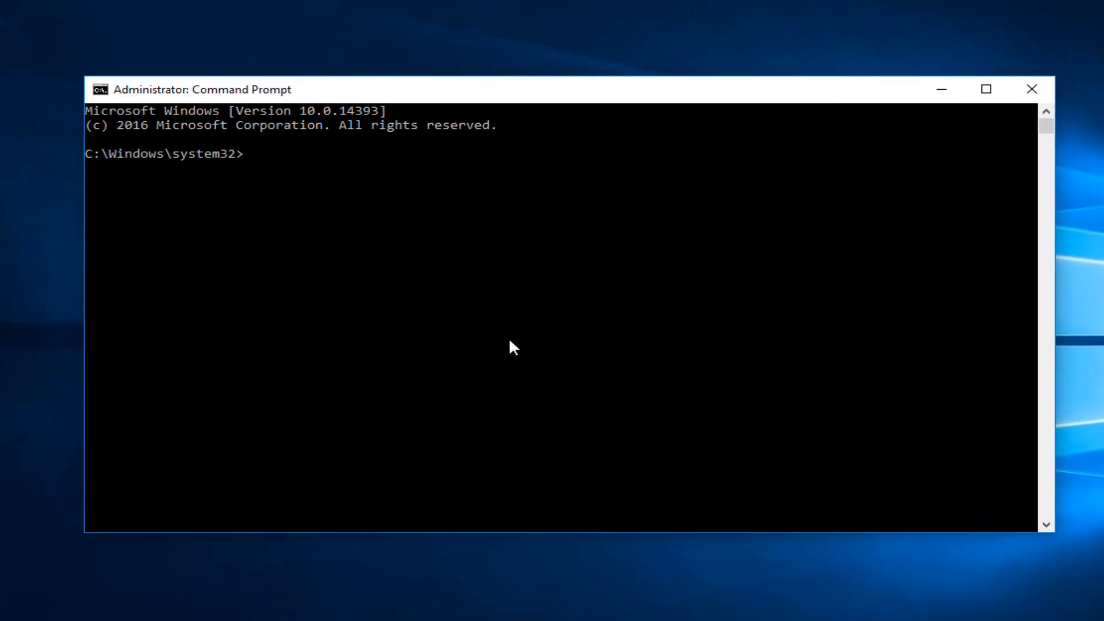
Run slmgr.vbs /ipk without a product key at the system32 prompt.
text(slm)
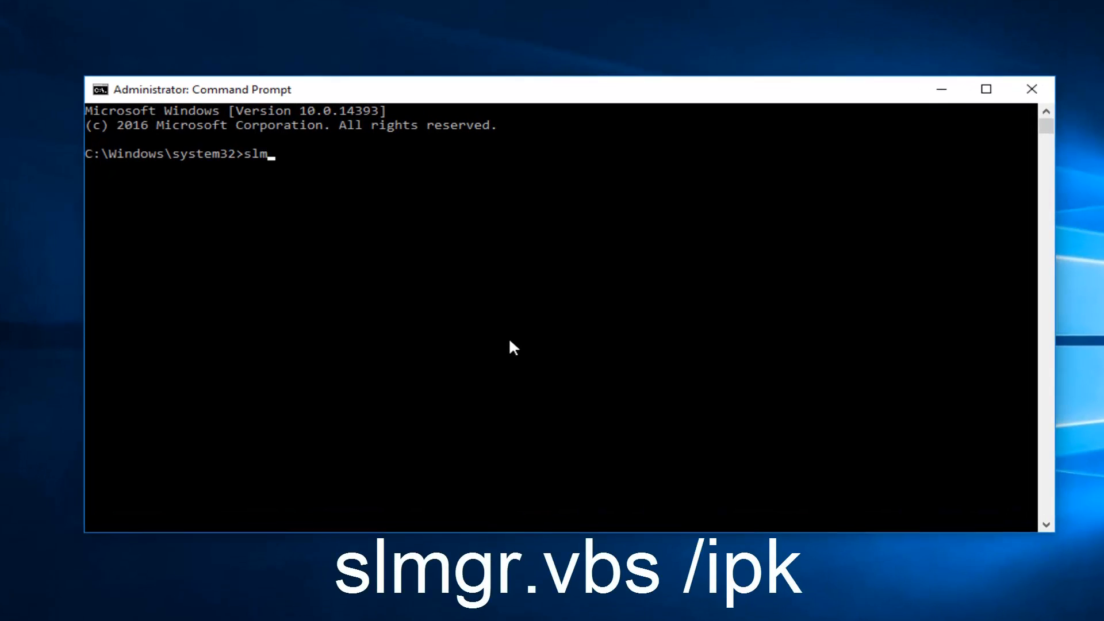
text(gr.)
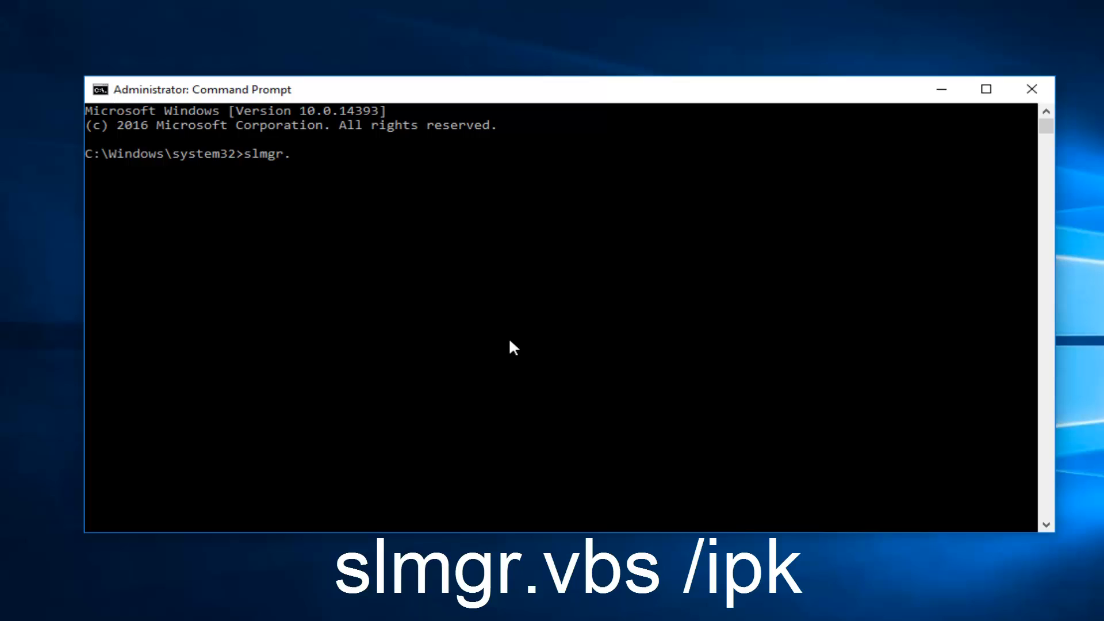
text(vbs /)
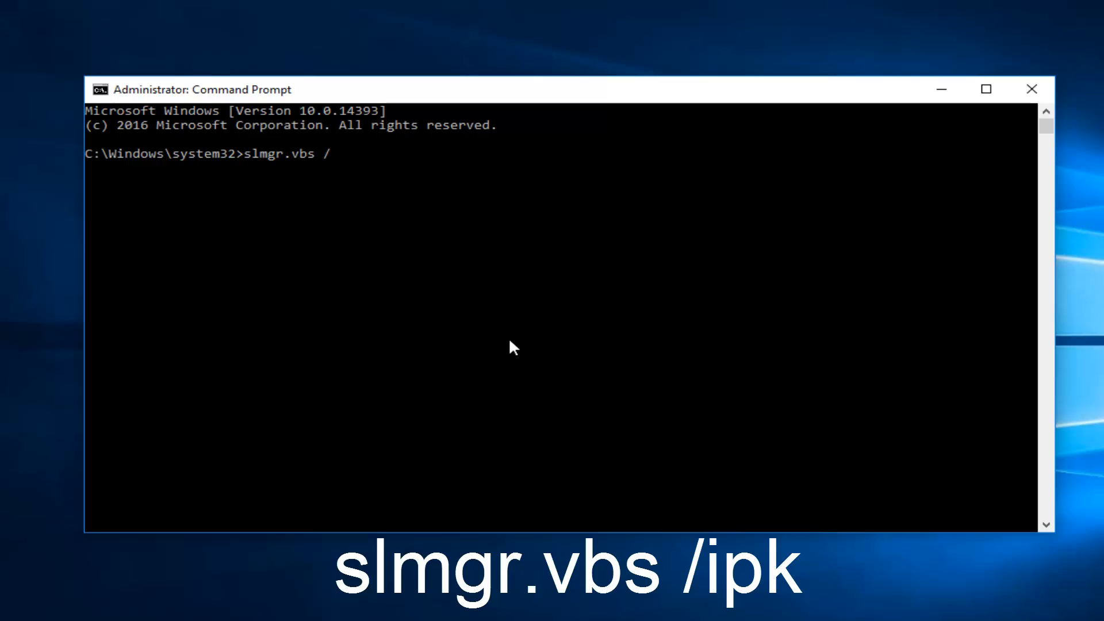
text(ipk)
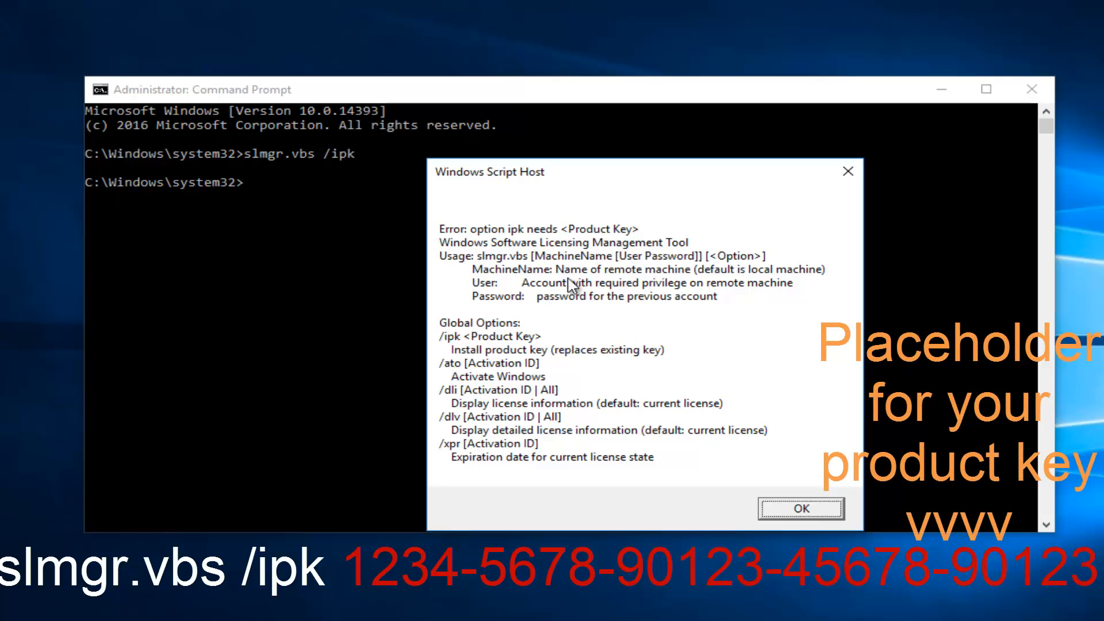
mouse_move(493, 162)
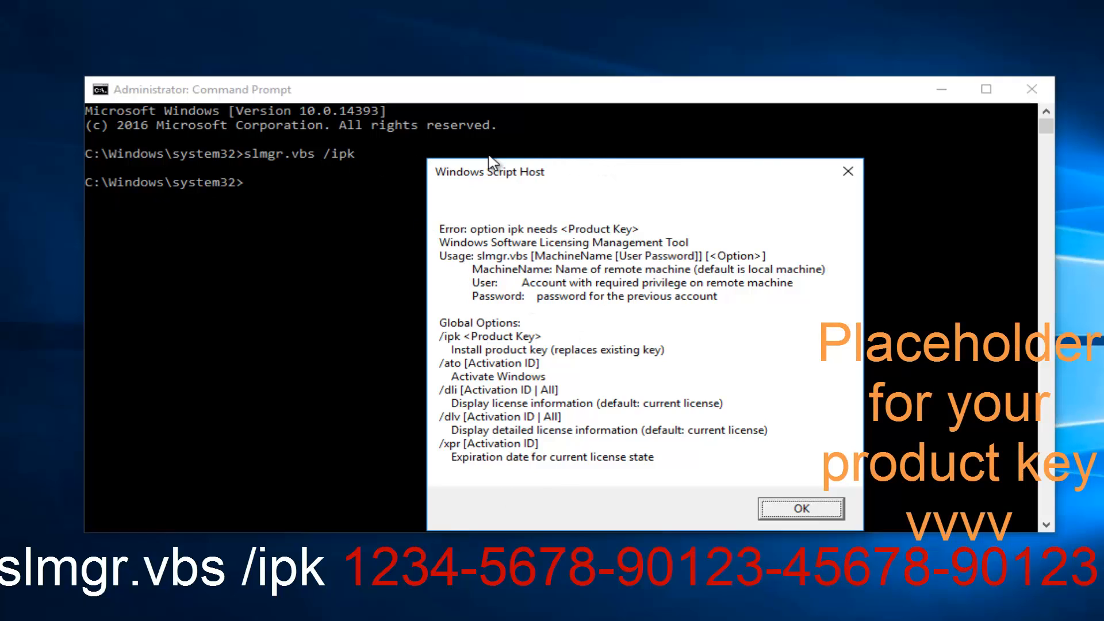
mouse_move(372, 178)
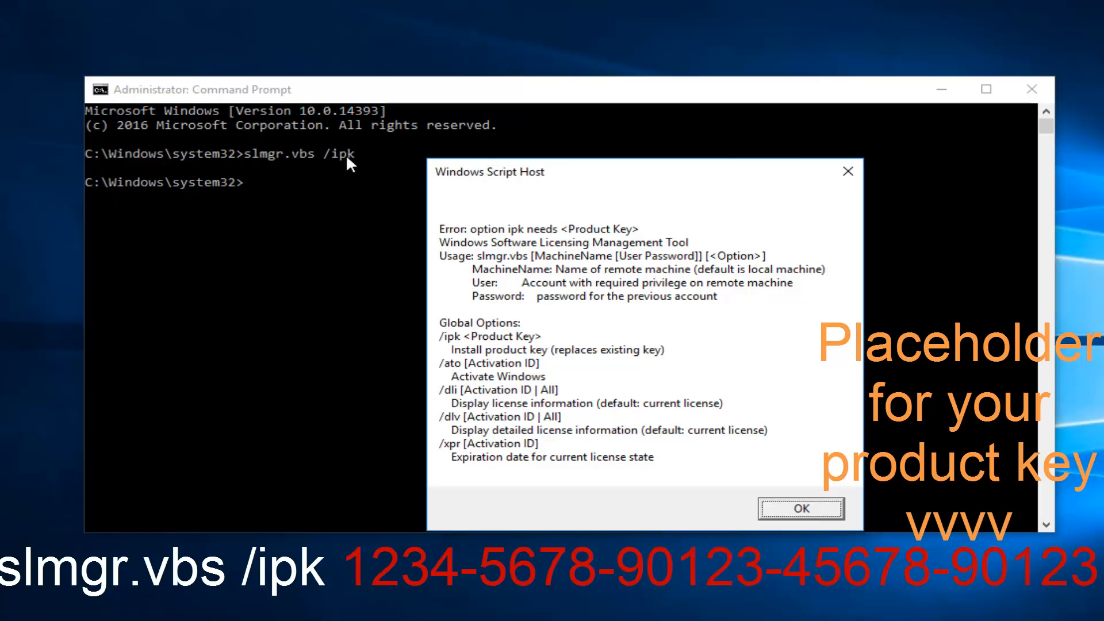
mouse_move(398, 166)
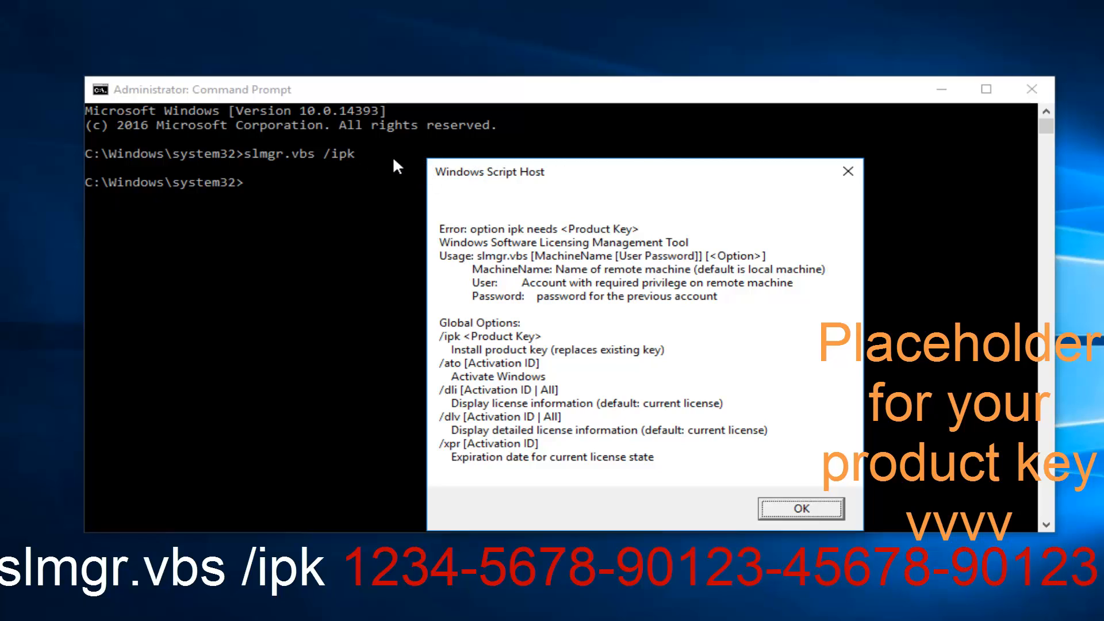